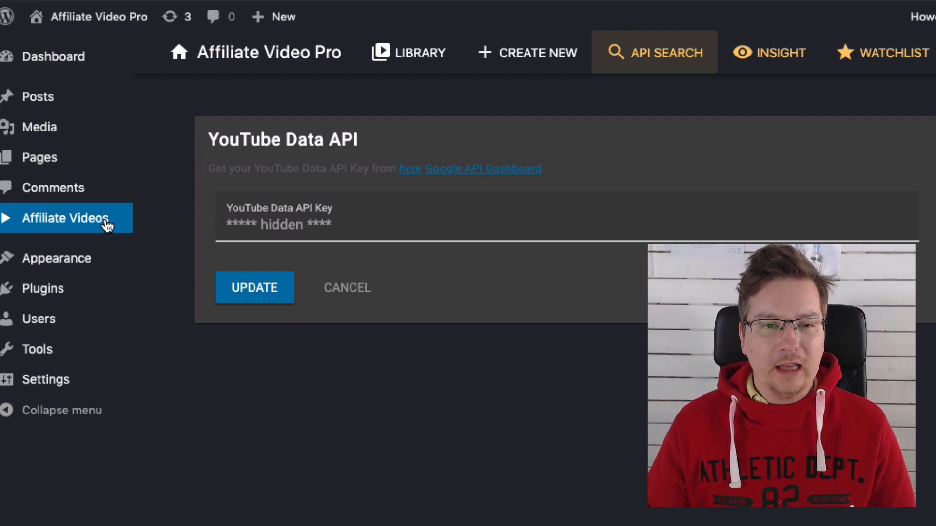
{"action": "mouse_move", "coordinate": [639, 108]}
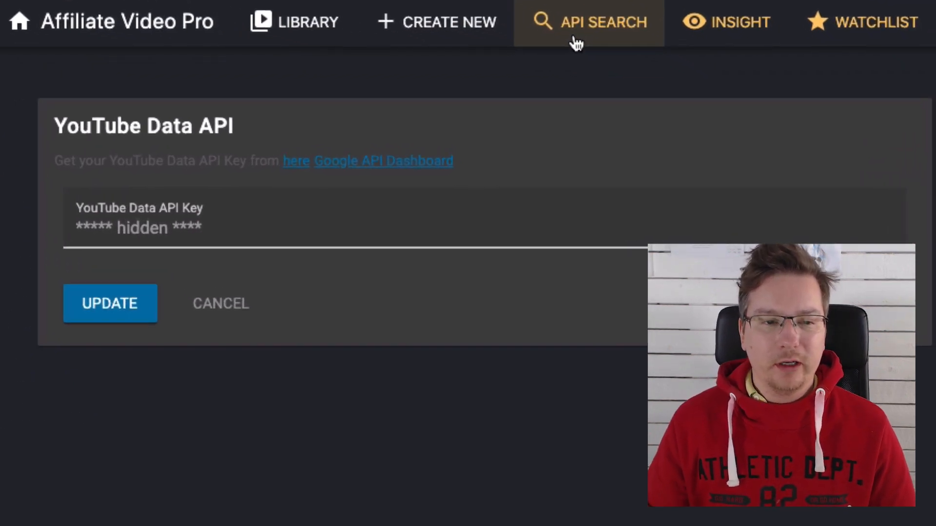
Step: Check the plugin's API Search and key settings, then open the Google project picker
{"action": "left_click", "coordinate": [220, 303]}
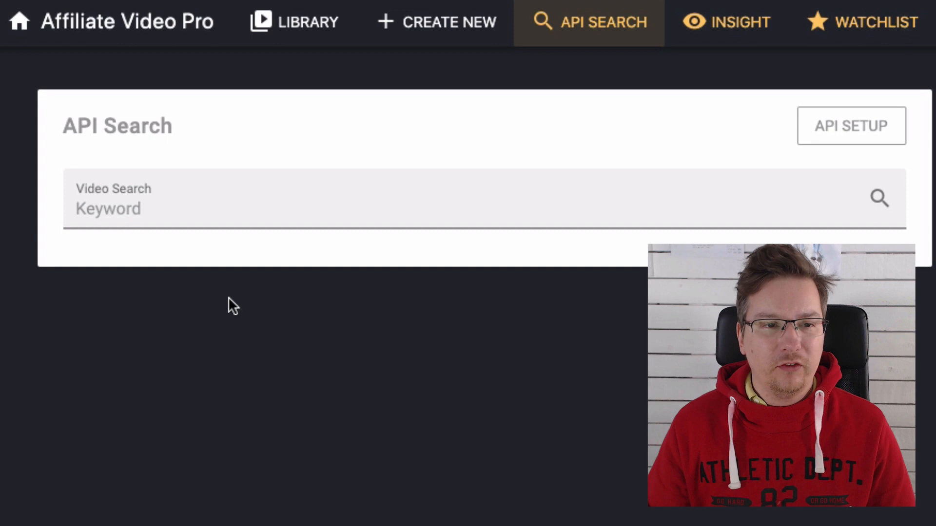
{"action": "mouse_move", "coordinate": [867, 166]}
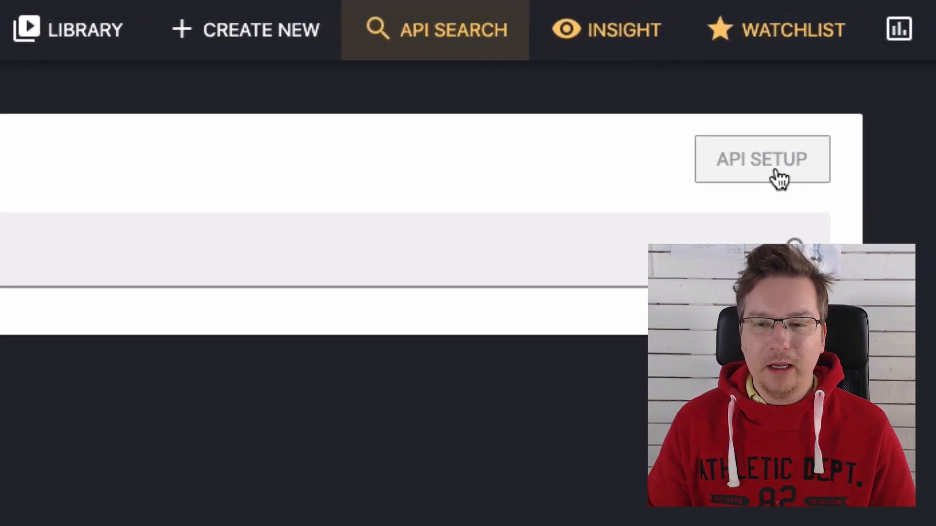
{"action": "left_click", "coordinate": [763, 160]}
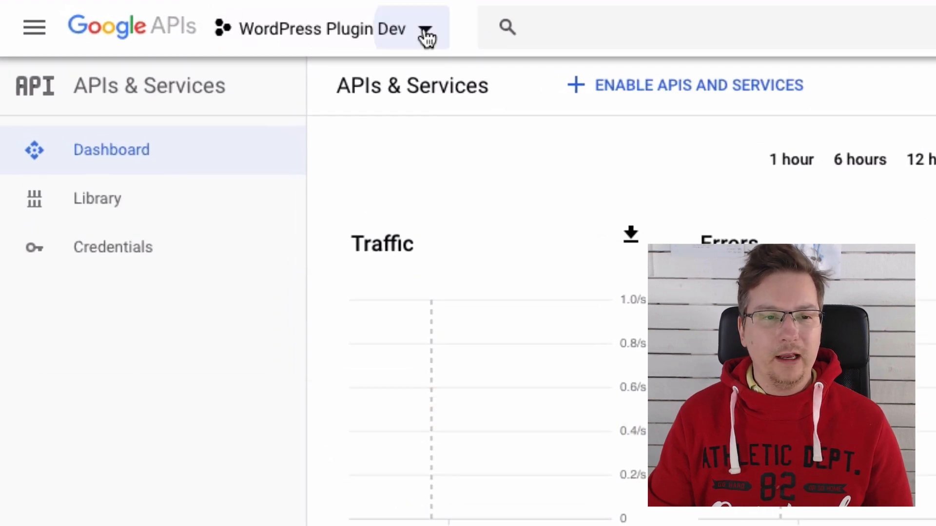
{"action": "left_click", "coordinate": [412, 28]}
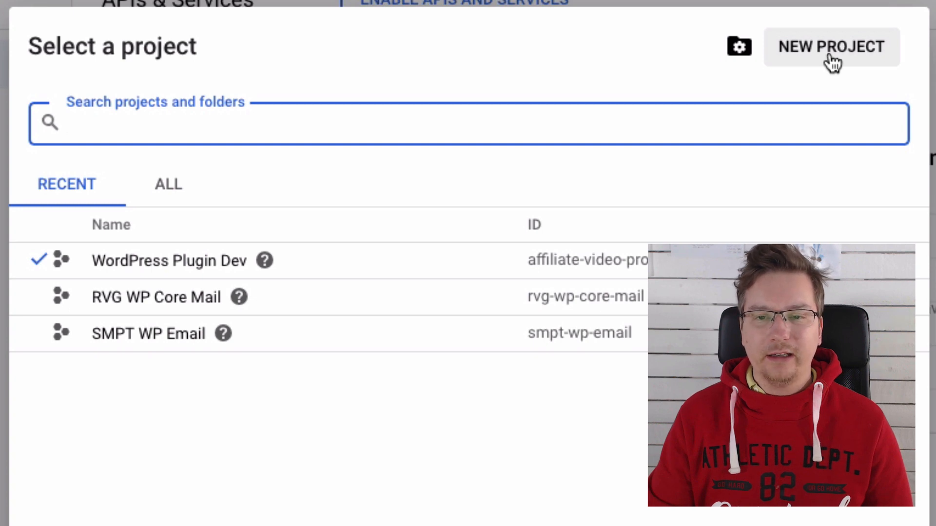
Step: Start a new project, name it 'Affiliate Video Pro', and submit it for creation
{"action": "left_click", "coordinate": [832, 47]}
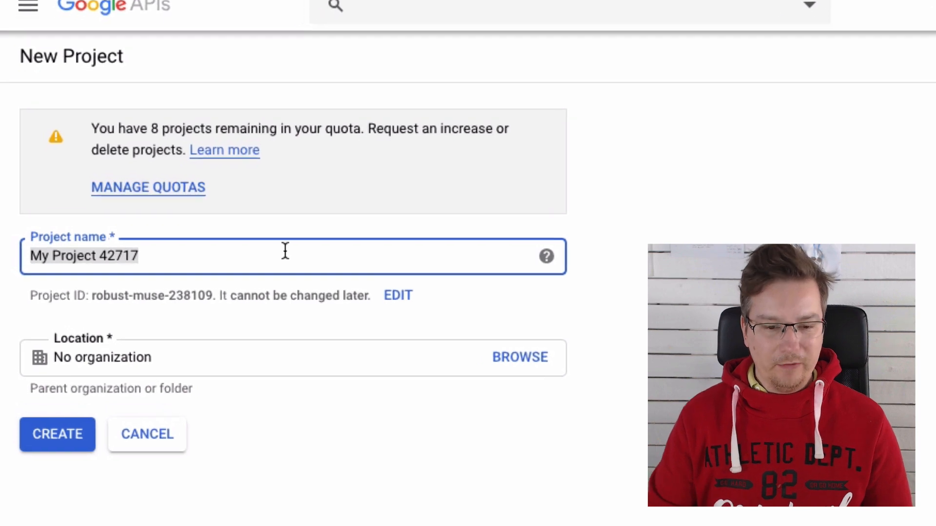
{"action": "type", "text": "Affiliate"}
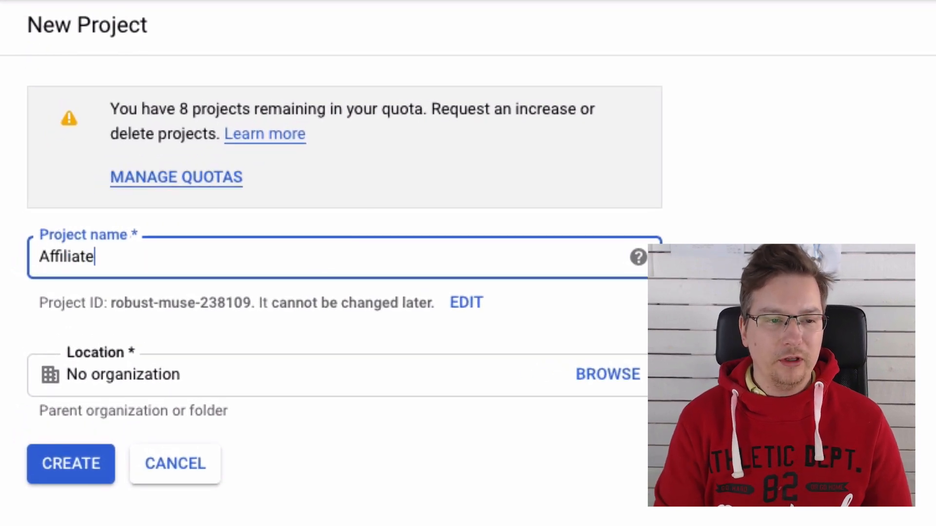
{"action": "type", "text": "Video Pro"}
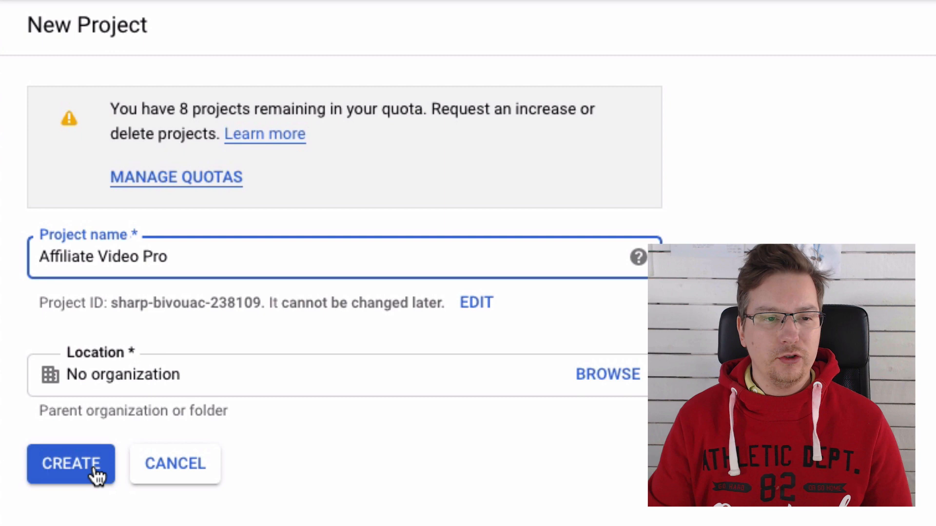
{"action": "left_click", "coordinate": [70, 465]}
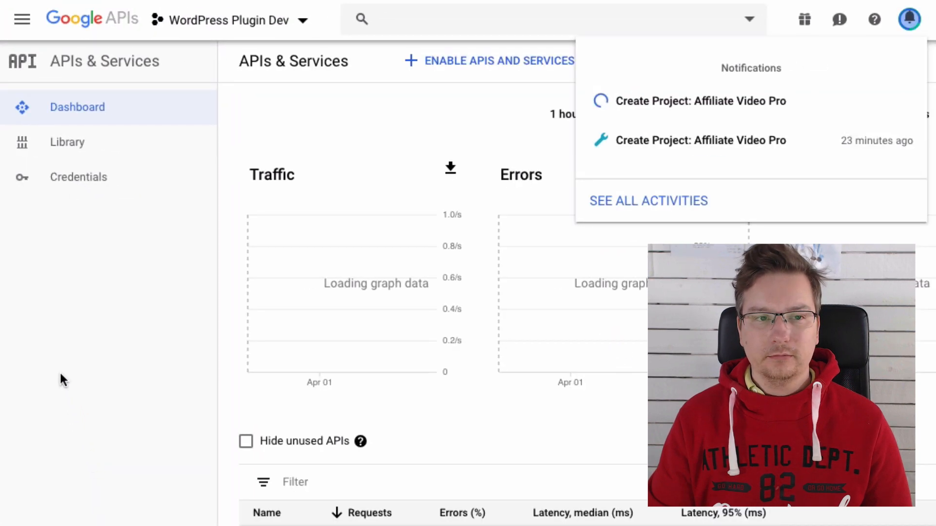
{"action": "mouse_move", "coordinate": [110, 379]}
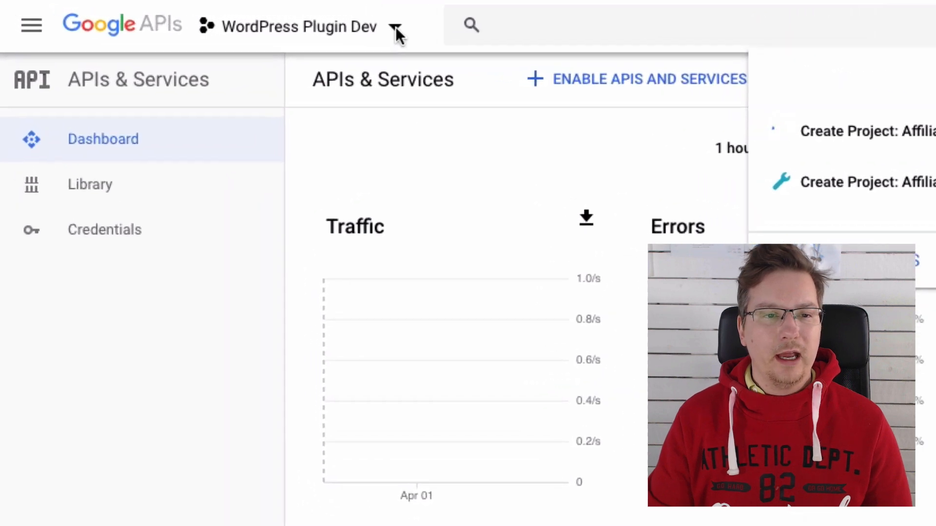
Step: Switch to the Affiliate Video Pro project and go to the API Library
{"action": "left_click", "coordinate": [302, 26]}
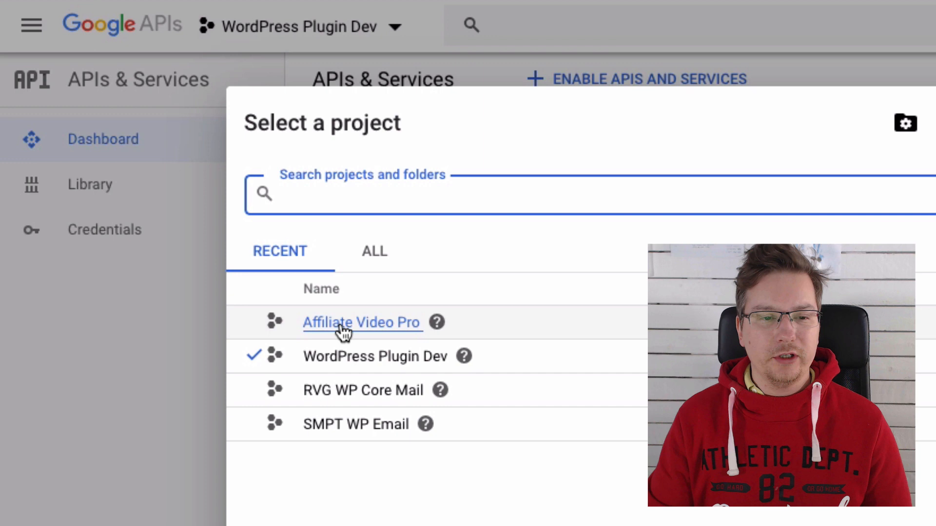
{"action": "left_click", "coordinate": [361, 322]}
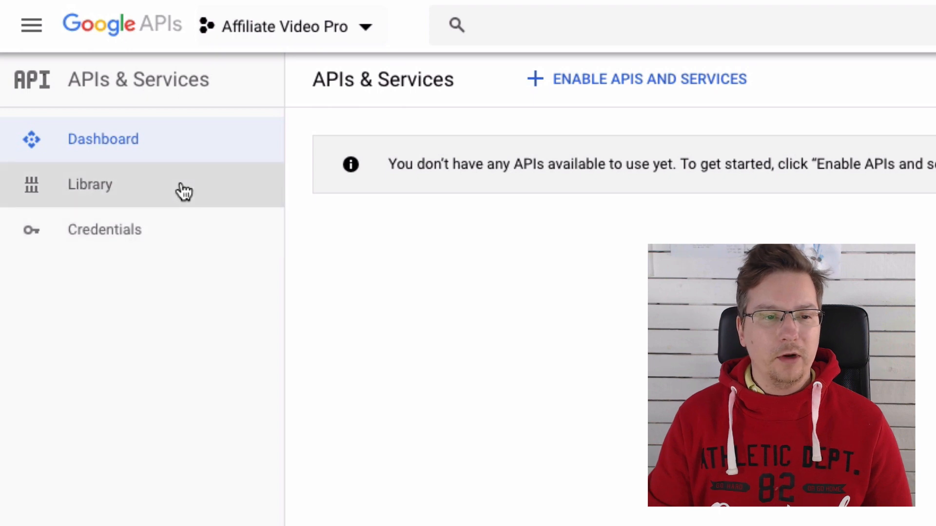
{"action": "left_click", "coordinate": [89, 185]}
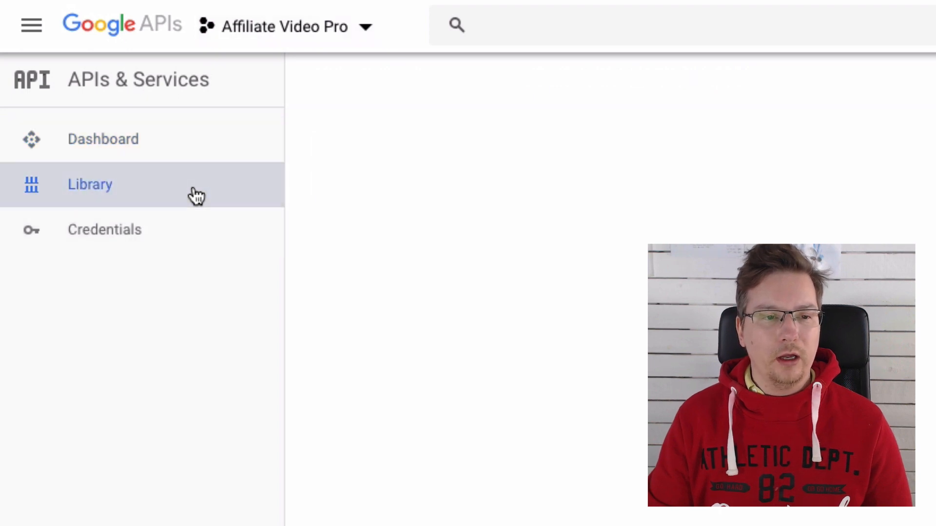
Step: Scroll down to the YouTube category and open YouTube Data API v3
{"action": "left_click", "coordinate": [90, 184]}
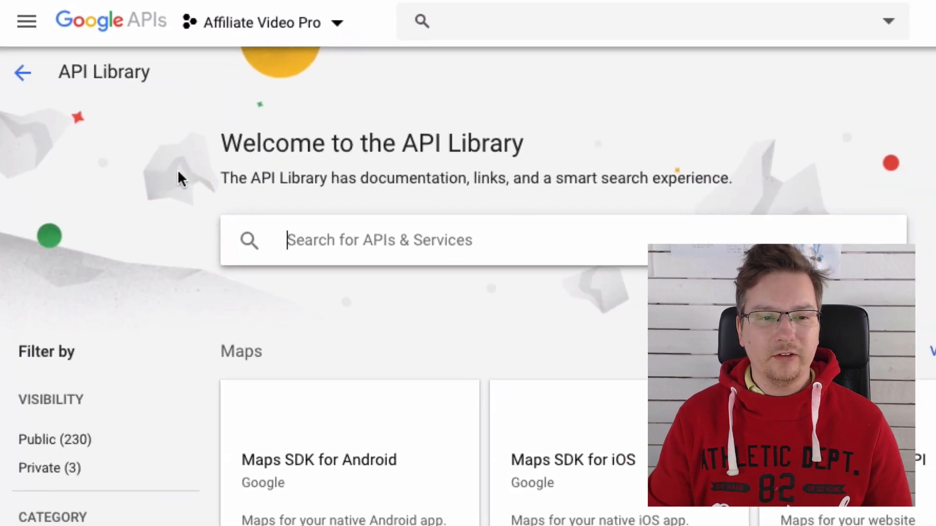
{"action": "scroll", "scroll_direction": "down", "scroll_amount": 3}
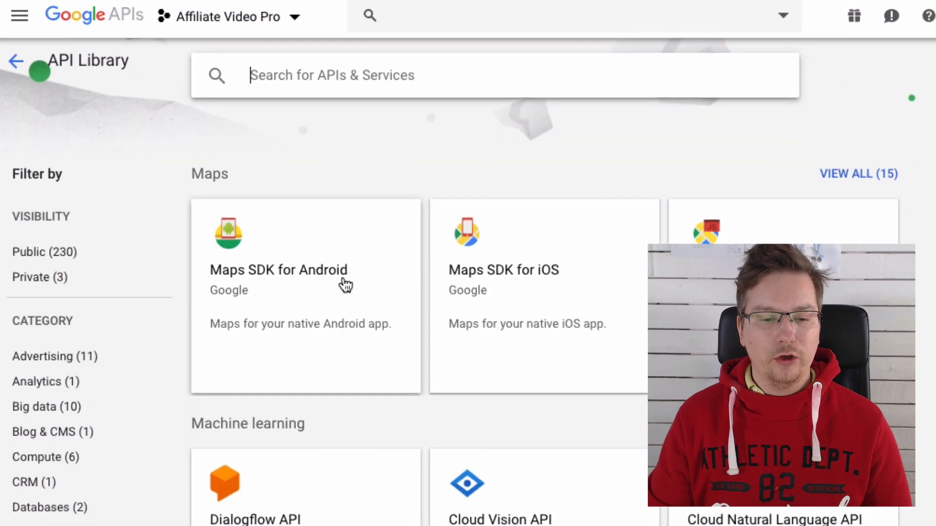
{"action": "scroll", "scroll_direction": "down", "scroll_amount": 3}
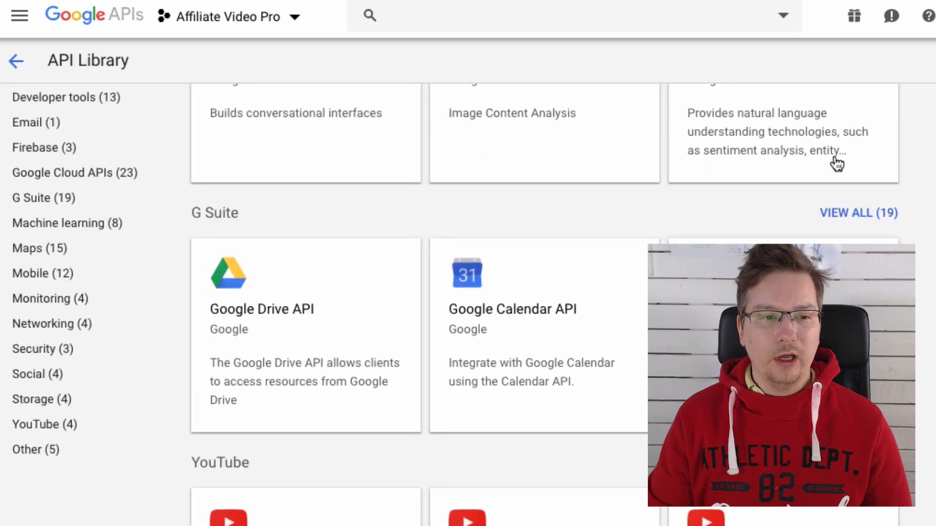
{"action": "scroll", "scroll_direction": "down", "scroll_amount": 3}
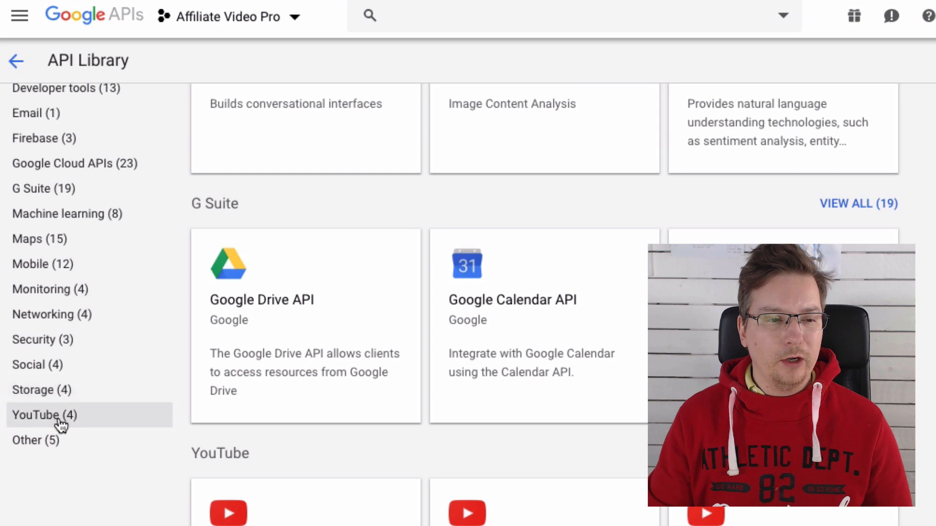
{"action": "scroll", "scroll_direction": "down", "scroll_amount": 3}
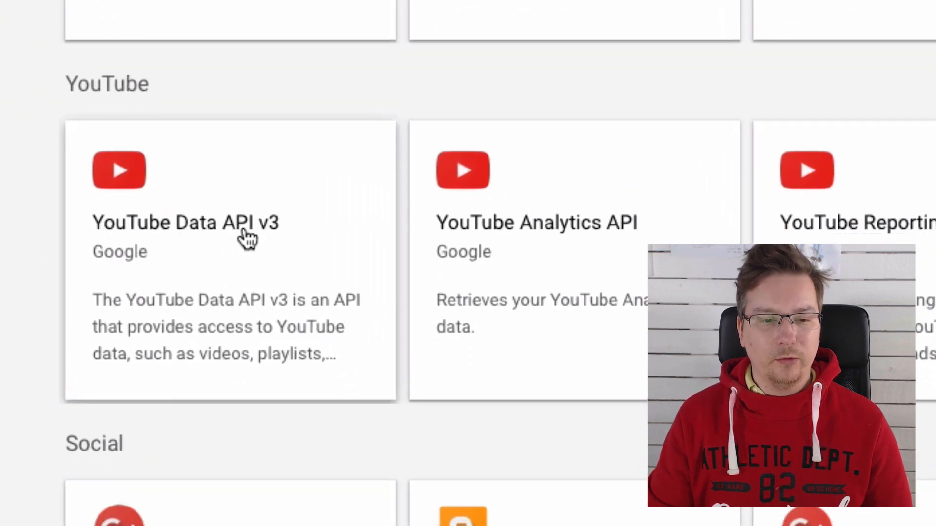
{"action": "mouse_move", "coordinate": [291, 255]}
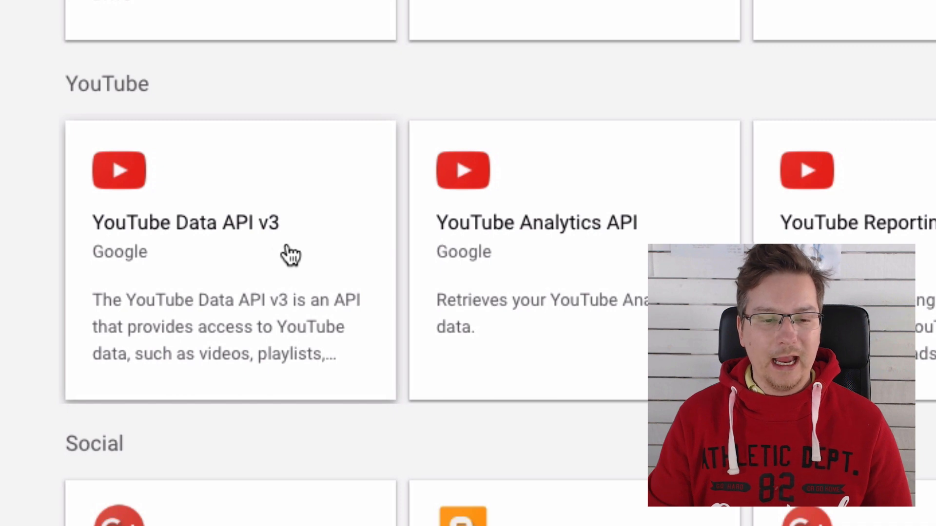
{"action": "left_click", "coordinate": [186, 223]}
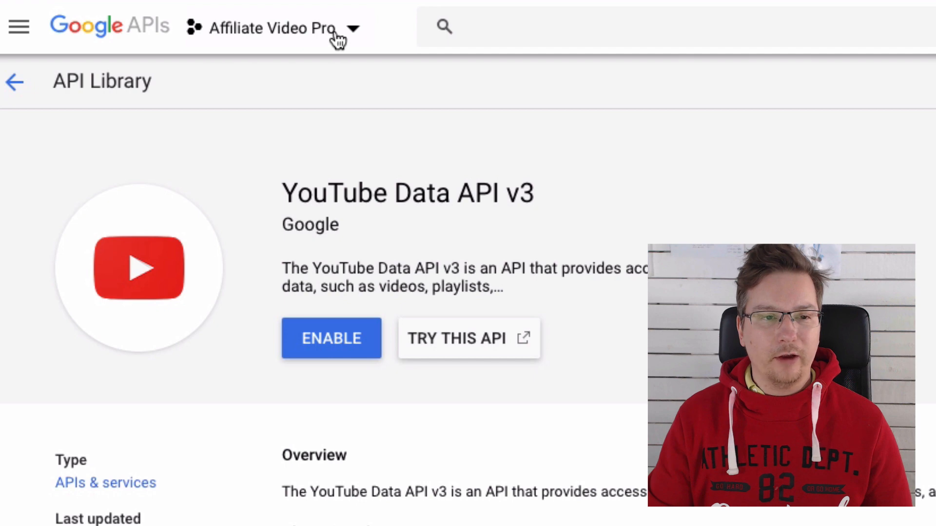
Step: Enable YouTube Data API v3 for Affiliate Video Pro and open its empty credentials page
{"action": "left_click", "coordinate": [331, 338]}
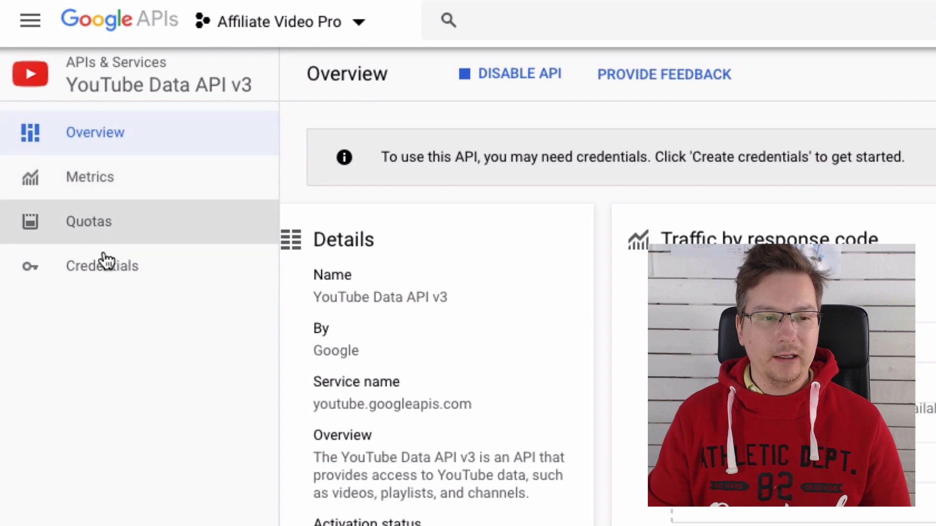
{"action": "left_click", "coordinate": [101, 265]}
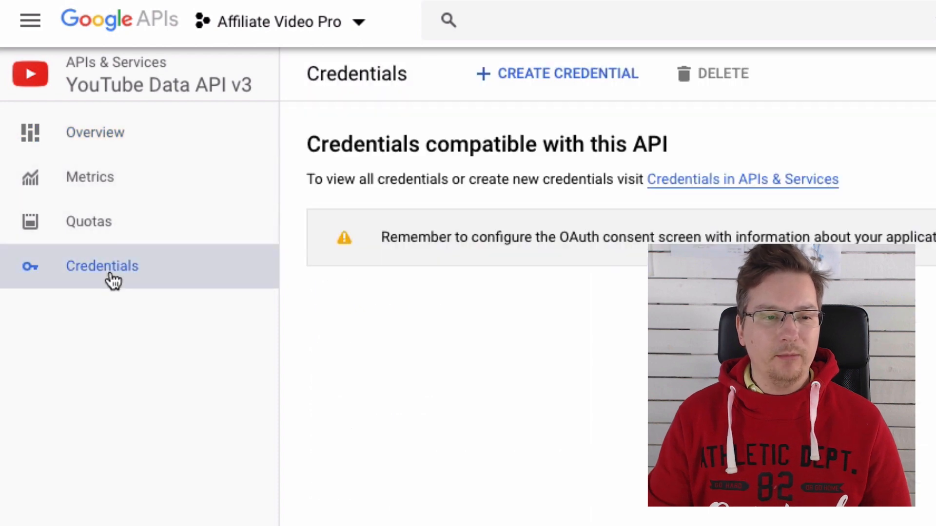
{"action": "mouse_move", "coordinate": [420, 298]}
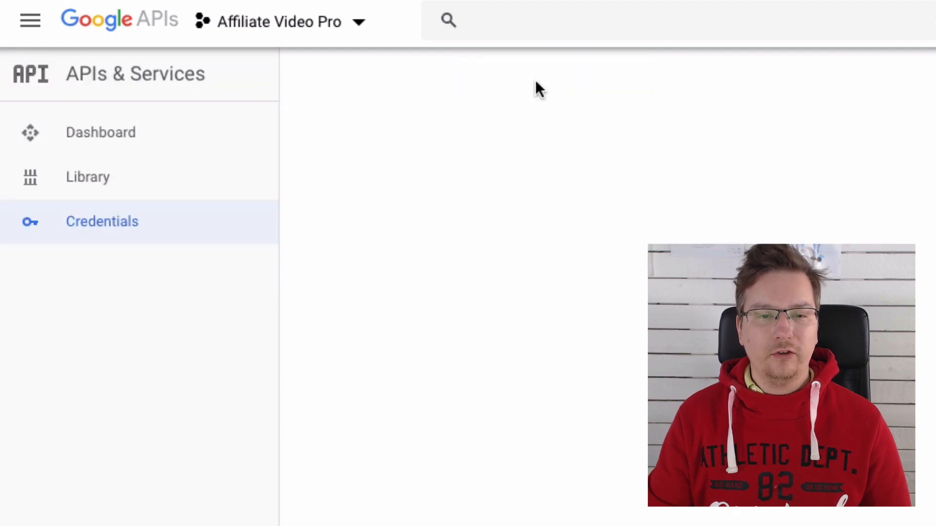
Step: Create a YouTube Data API v3 key for web-server calls accessing public data
{"action": "left_click", "coordinate": [101, 221]}
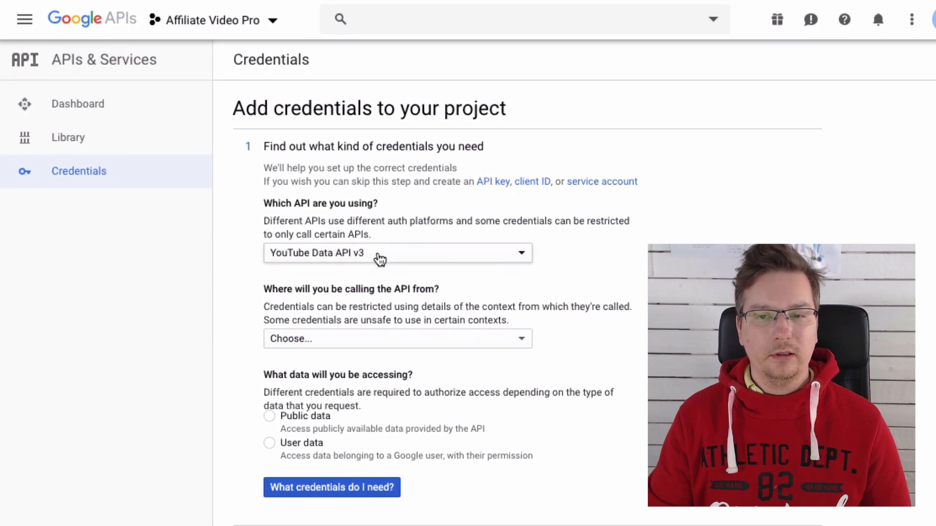
{"action": "mouse_move", "coordinate": [358, 255]}
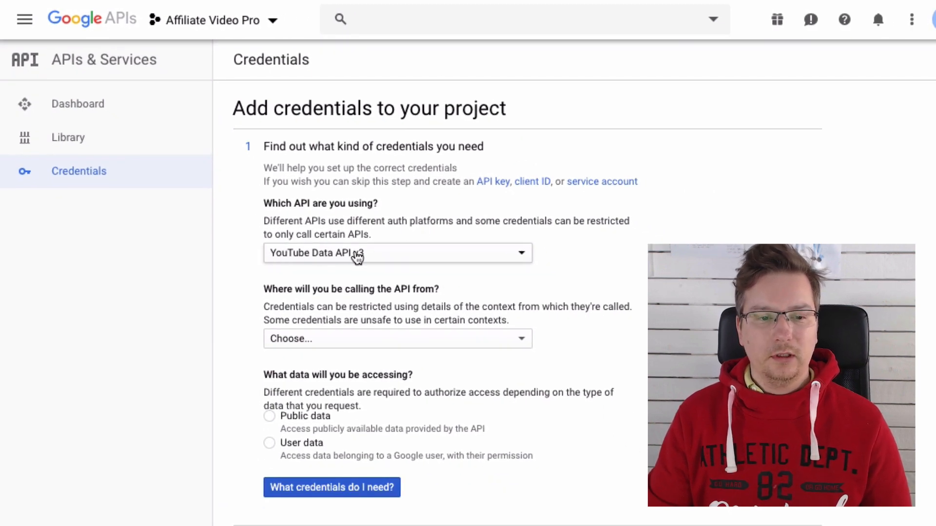
{"action": "scroll", "scroll_direction": "down", "scroll_amount": 3}
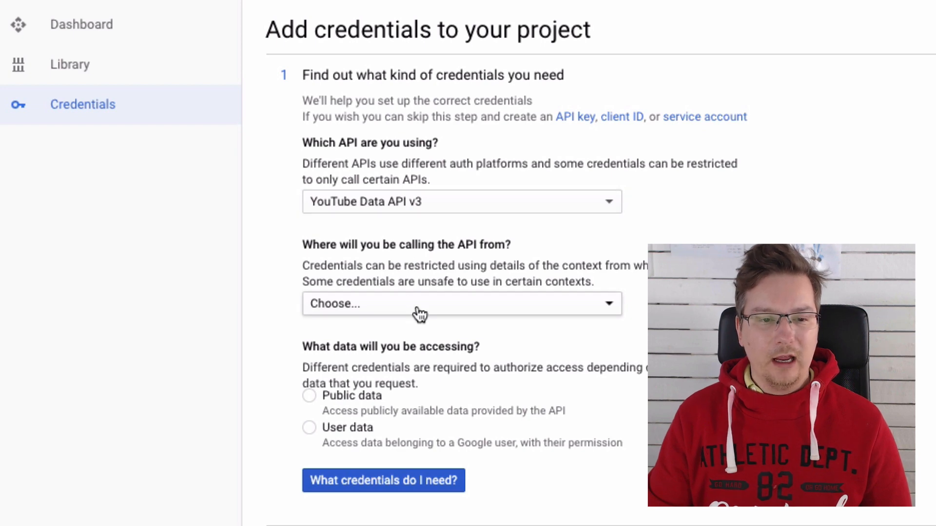
{"action": "left_click", "coordinate": [461, 303]}
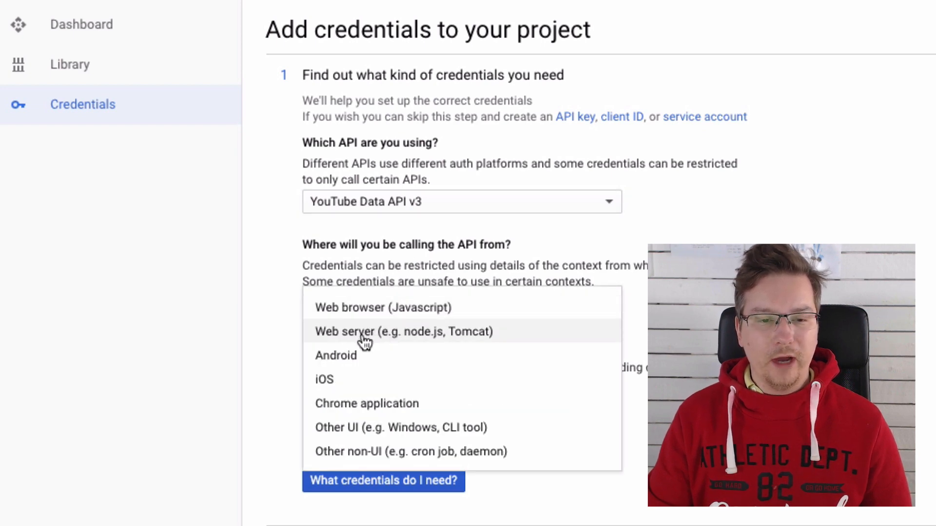
{"action": "left_click", "coordinate": [404, 331]}
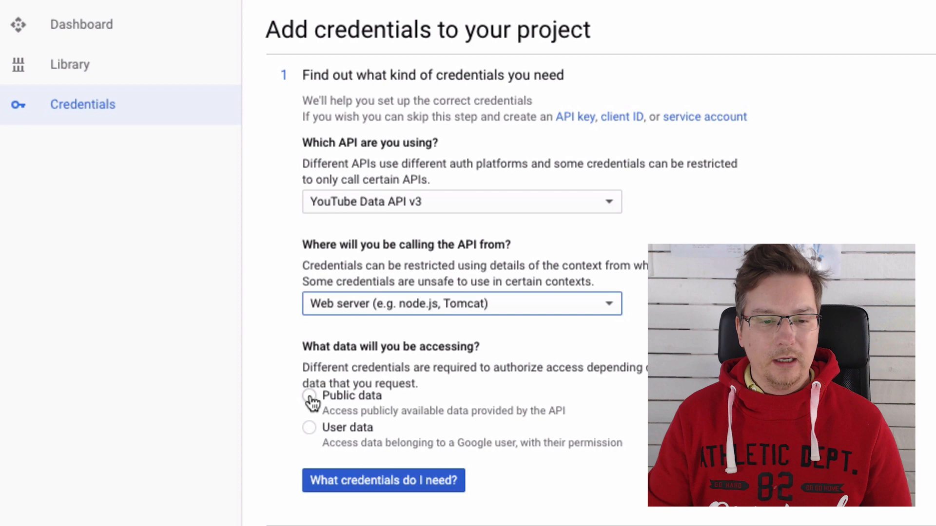
{"action": "mouse_move", "coordinate": [490, 352]}
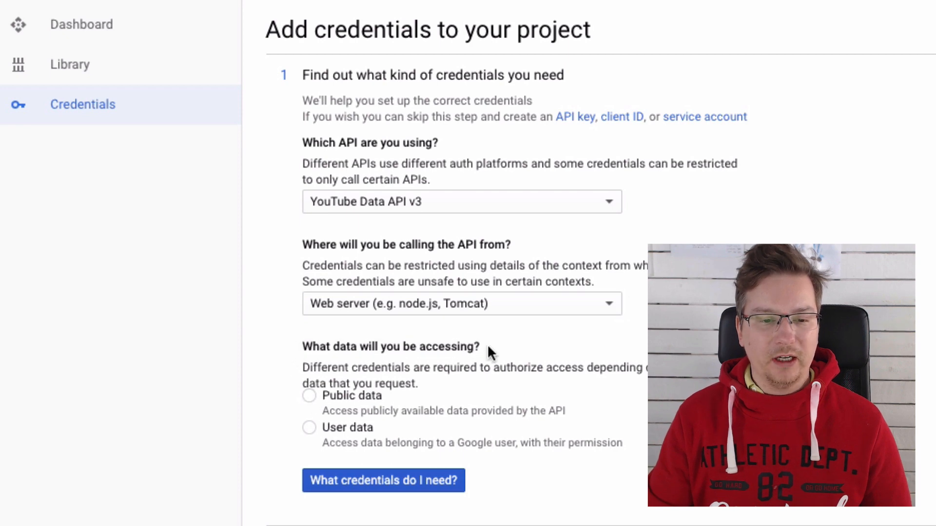
{"action": "left_click", "coordinate": [309, 396]}
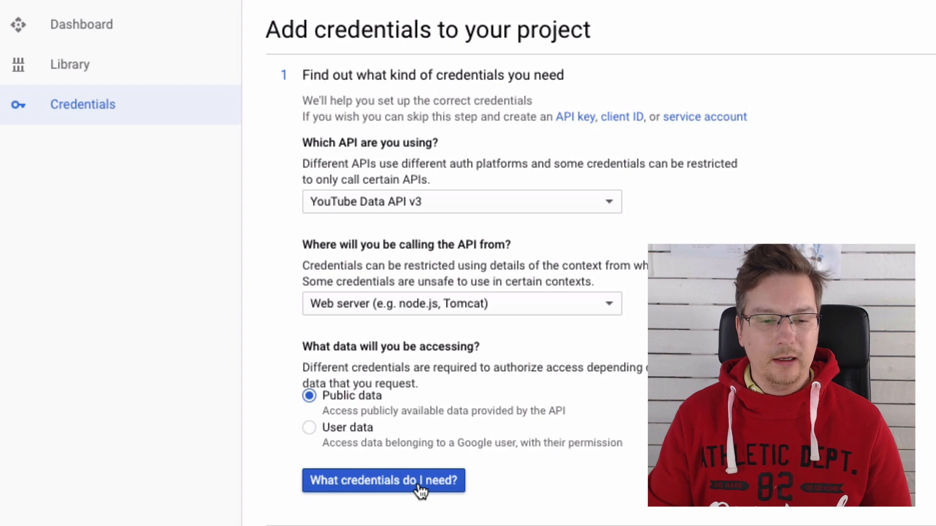
{"action": "left_click", "coordinate": [383, 480]}
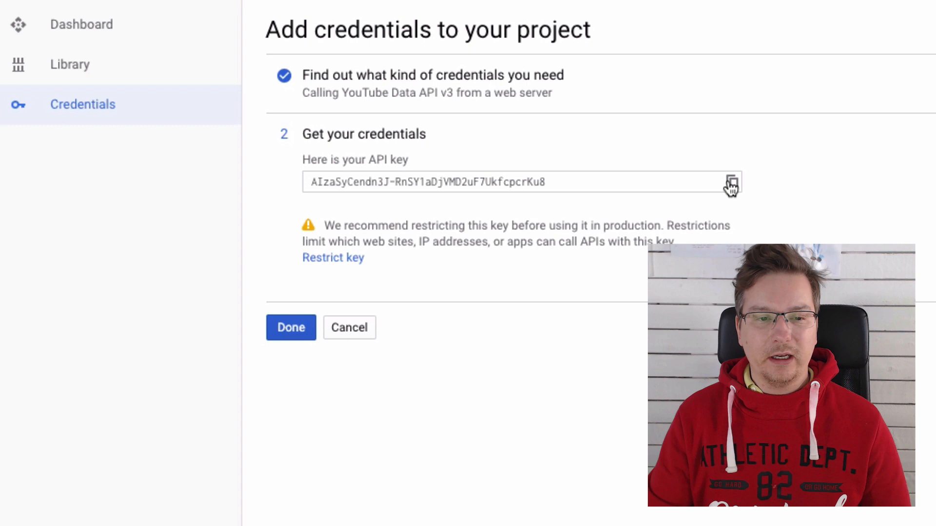
Step: Copy the new API key, finish, and return to the credentials list showing API key 1
{"action": "left_click", "coordinate": [733, 182]}
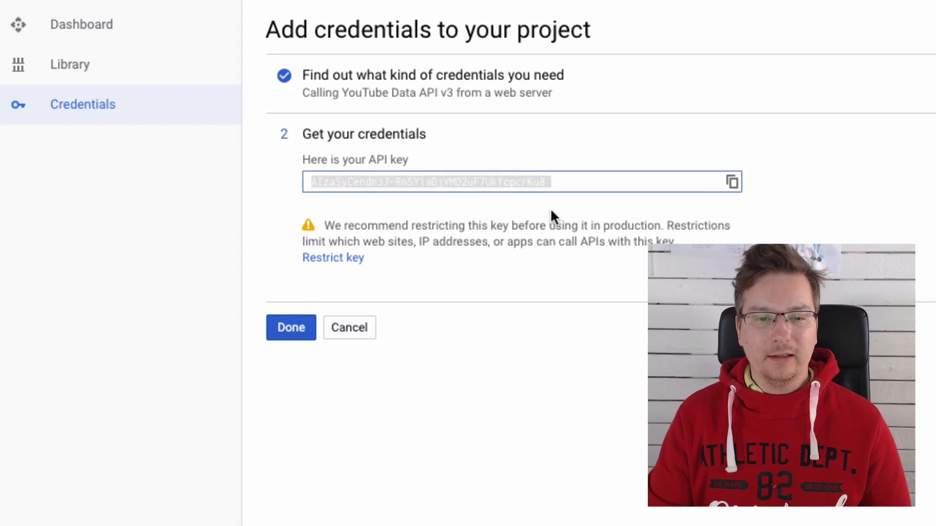
{"action": "mouse_move", "coordinate": [575, 211]}
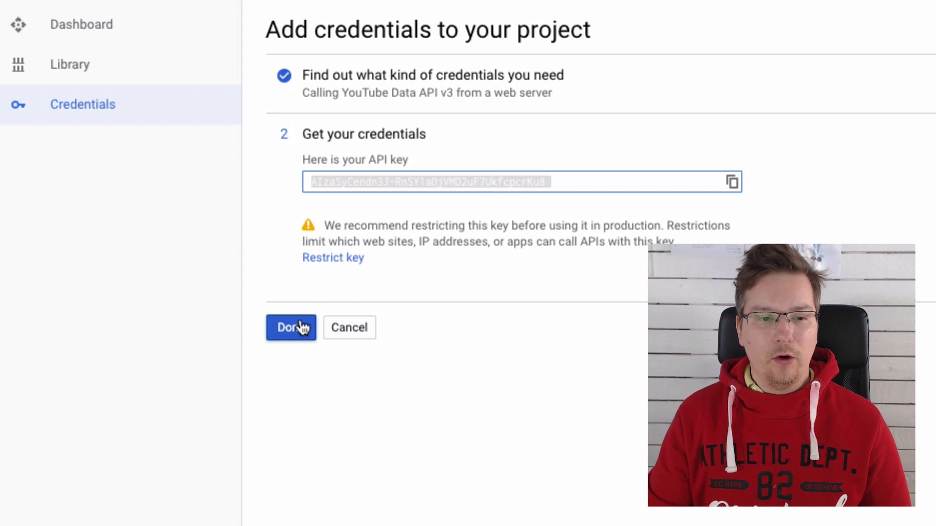
{"action": "left_click", "coordinate": [291, 327]}
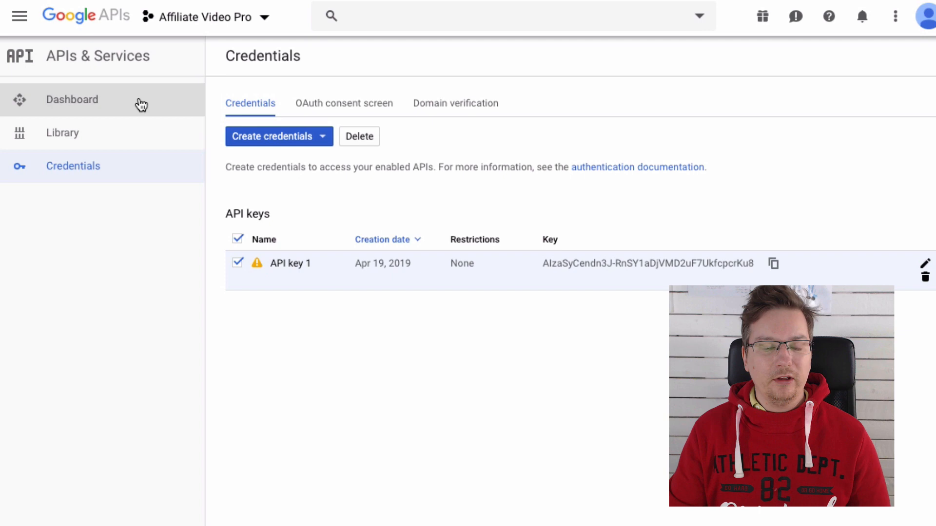
{"action": "left_click", "coordinate": [72, 99]}
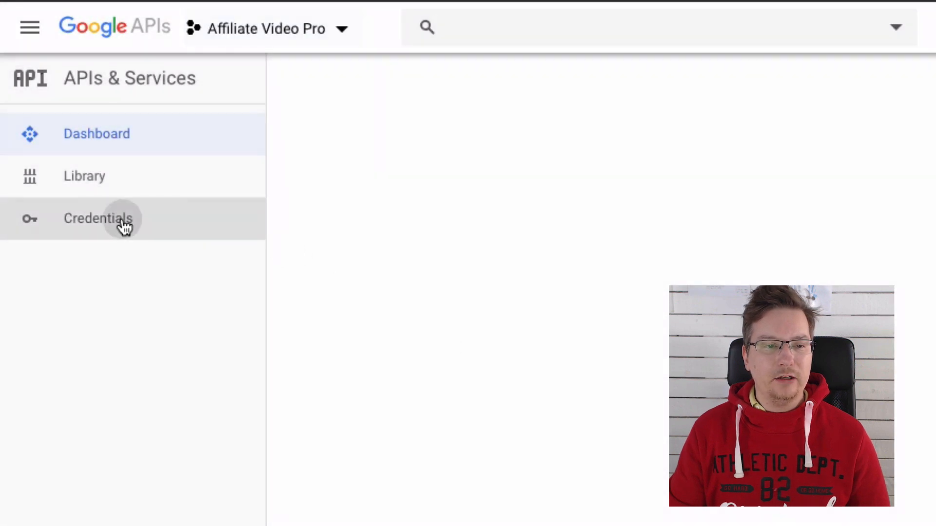
{"action": "left_click", "coordinate": [98, 219]}
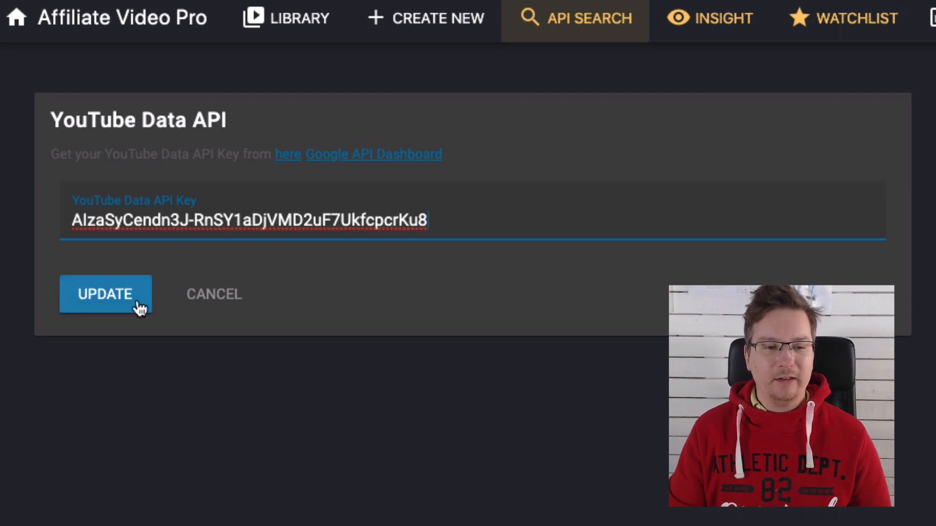
Step: Save the pasted key in the YouTube Data API Key field with UPDATE
{"action": "left_click", "coordinate": [105, 293]}
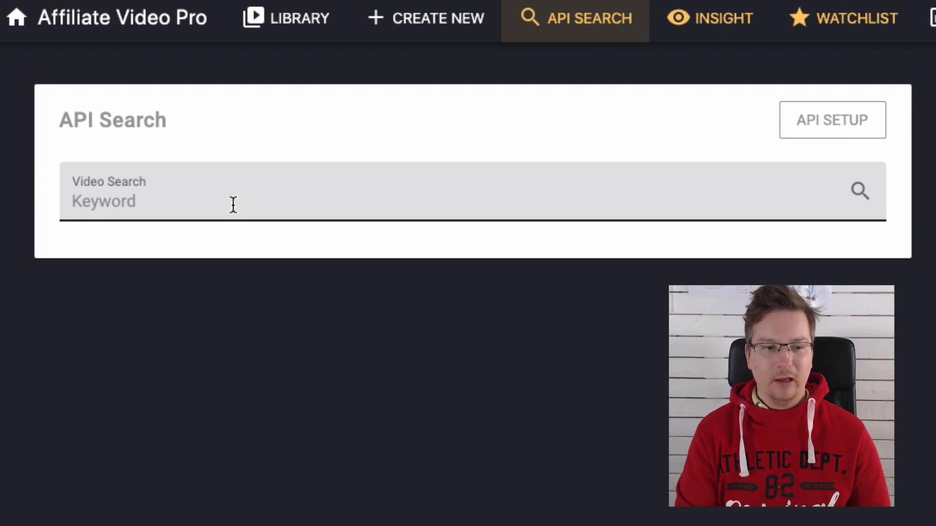
Step: Search for 'affiliate marketing' videos and scroll through a result's details, keywords and thumbnails
{"action": "type", "text": "affiliate marketing"}
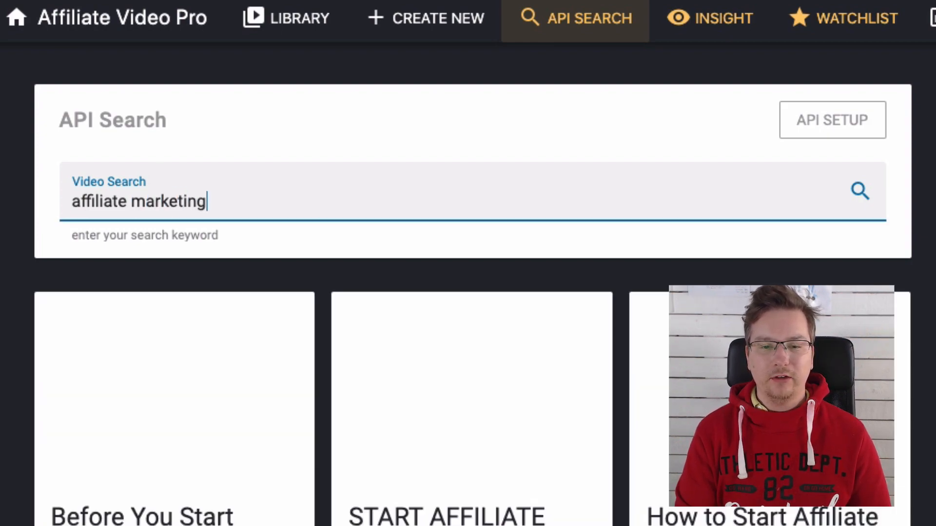
{"action": "scroll", "scroll_direction": "down", "scroll_amount": 3}
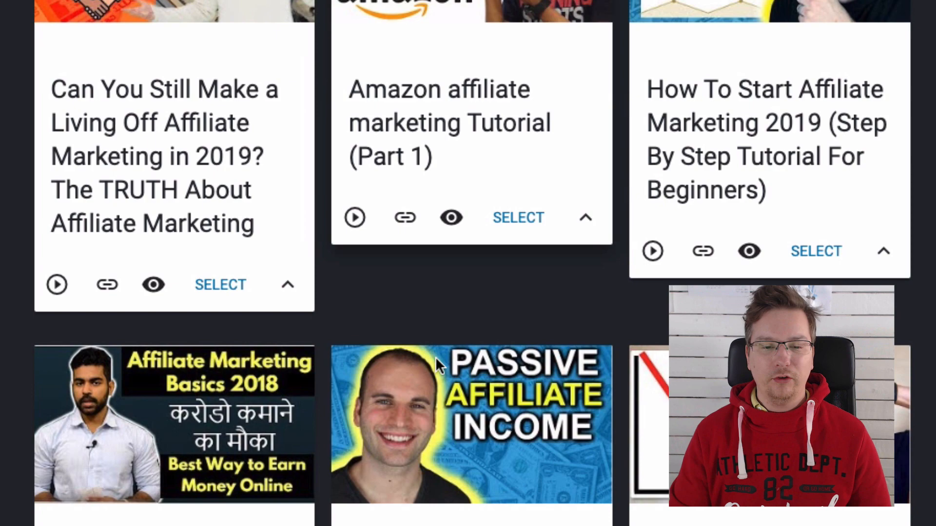
{"action": "scroll", "scroll_direction": "down", "scroll_amount": 3}
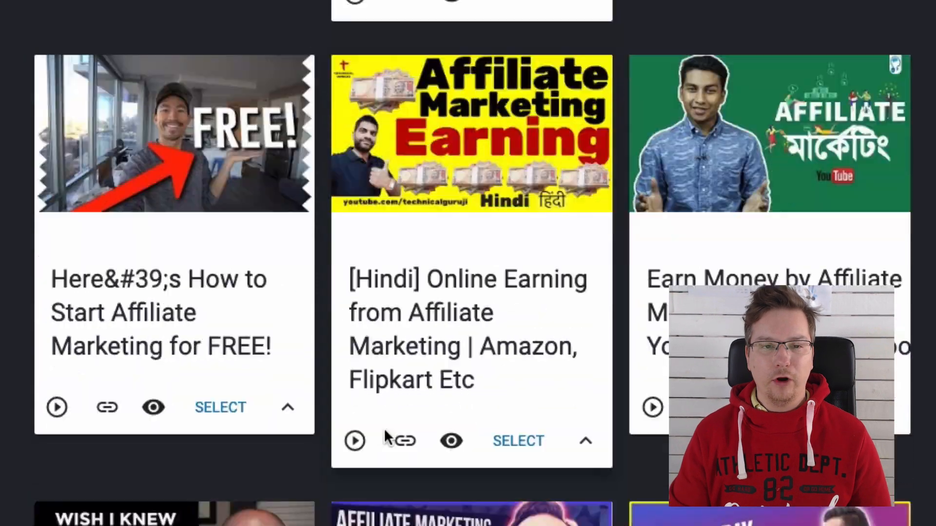
{"action": "scroll", "scroll_direction": "down", "scroll_amount": 3}
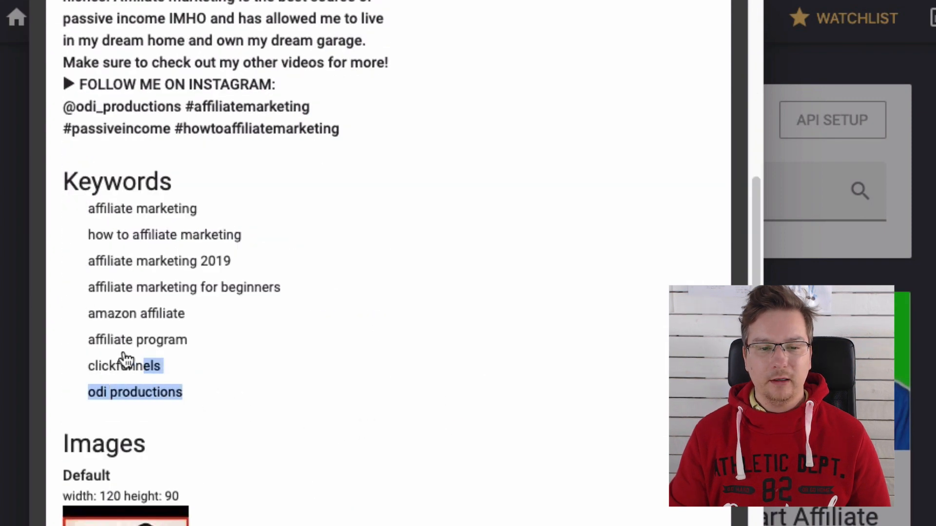
{"action": "scroll", "scroll_direction": "down", "scroll_amount": 3}
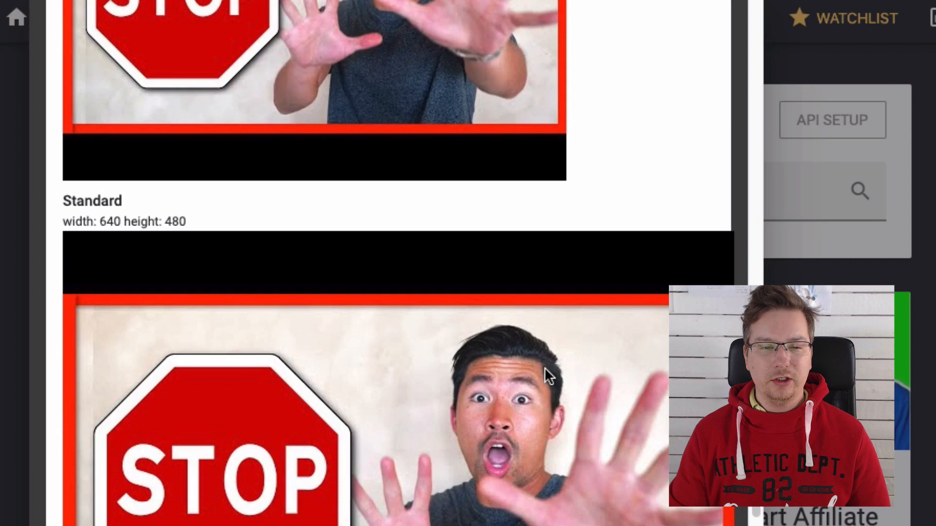